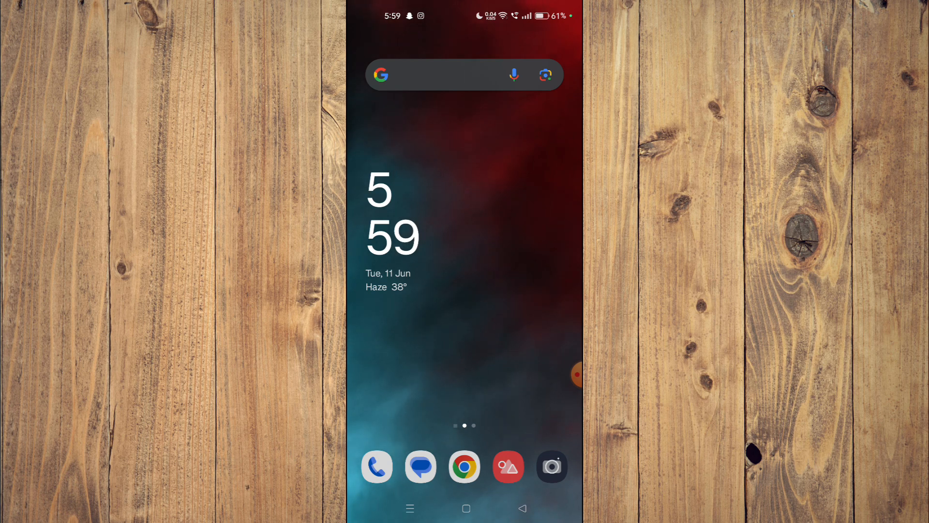
# - Swipe the home screen over to the app page showing Settings and Play Store
pyautogui.hscroll(-3)
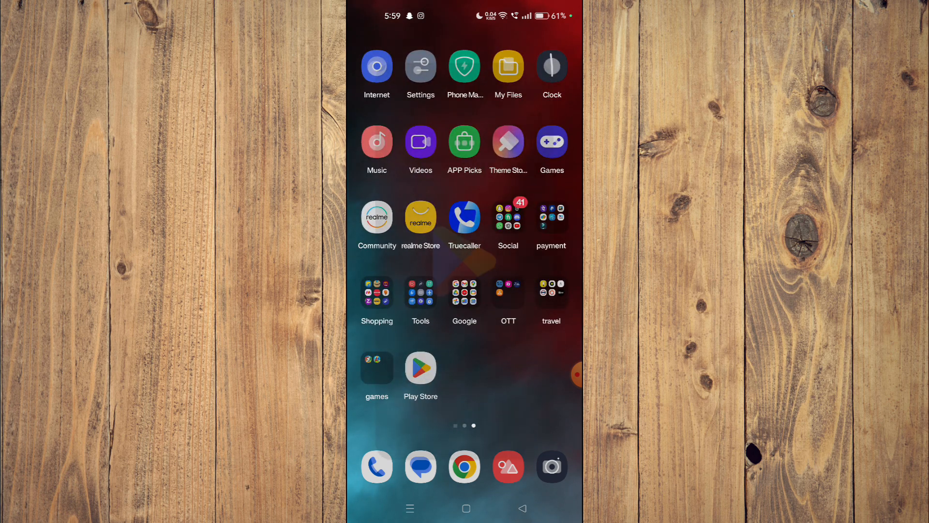
# - Launch Play Store and browse the Elmo Loves ABCs listing by Sesame Workshop
pyautogui.click(420, 366)
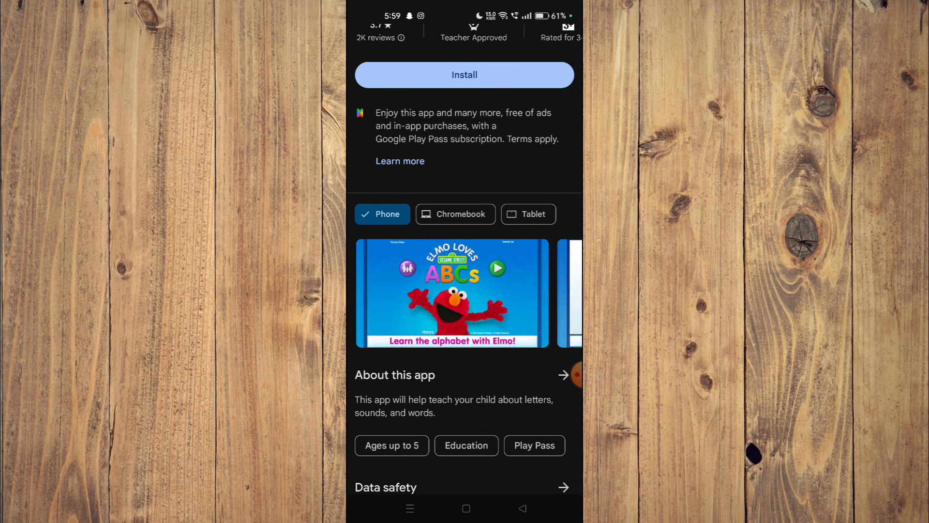
pyautogui.scroll(-3)
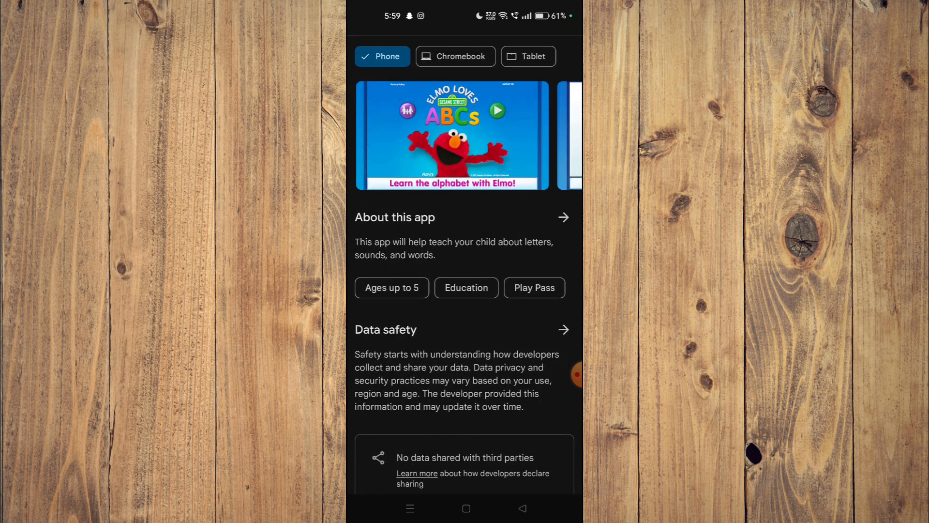
pyautogui.scroll(-3)
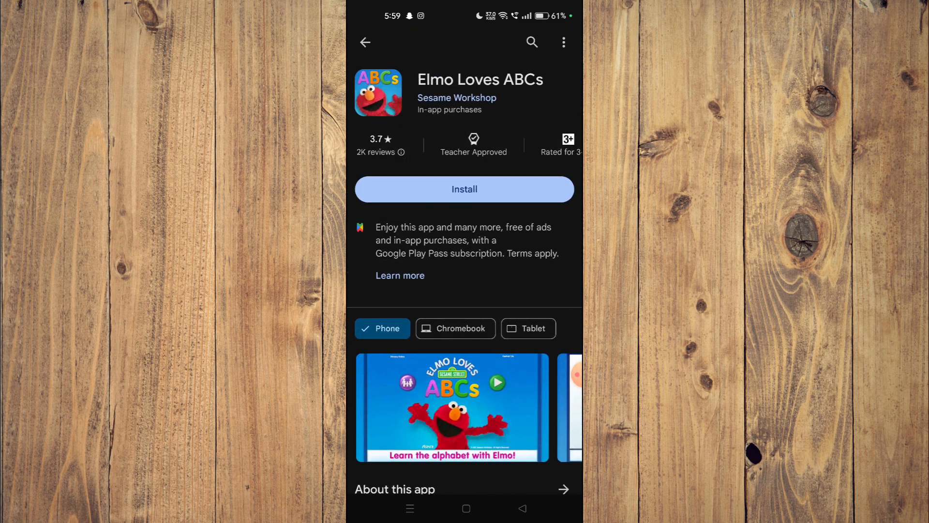